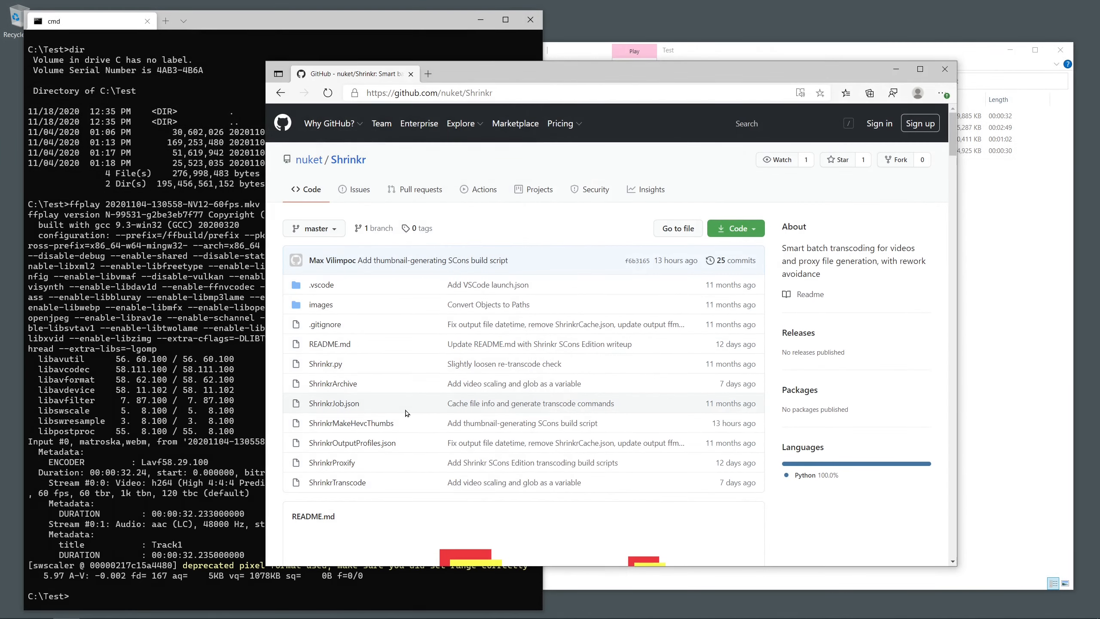
{"action": "mouse_move", "coordinate": [333, 383]}
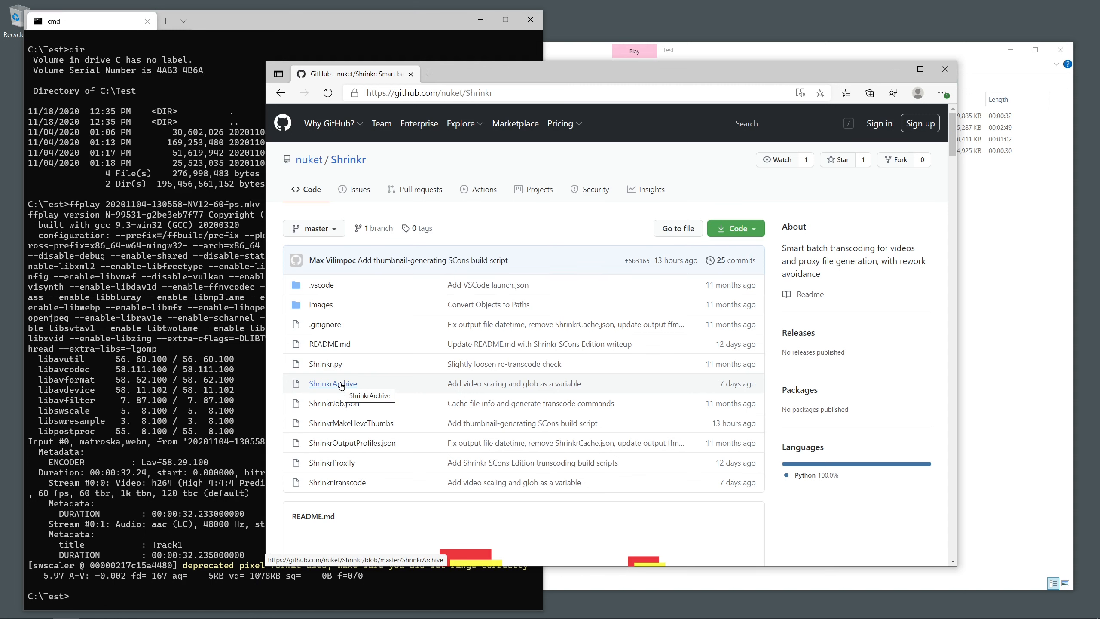
Step: Open the ShrinkrArchive script file in the nuket/Shrinkr GitHub repository
{"action": "left_click", "coordinate": [333, 384]}
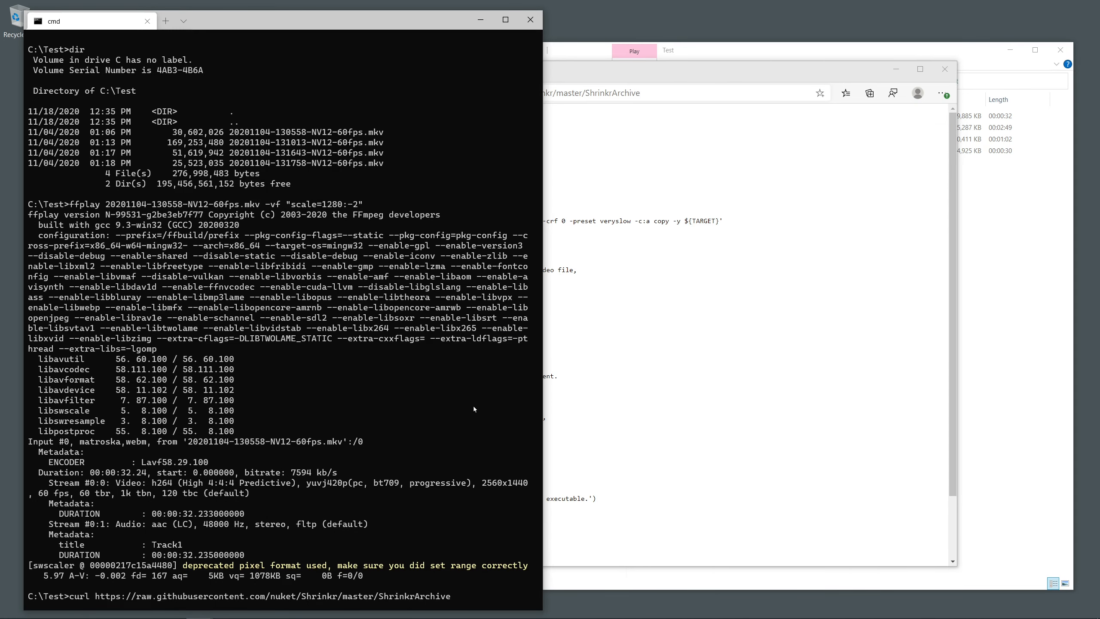
Step: Download the raw ShrinkrArchive script into C:\Test using curl -o ShrinkrArchive
{"action": "type", "text": "-o ShrinkrArchive"}
{"action": "type", "text": "code ShrinkrArchive"}
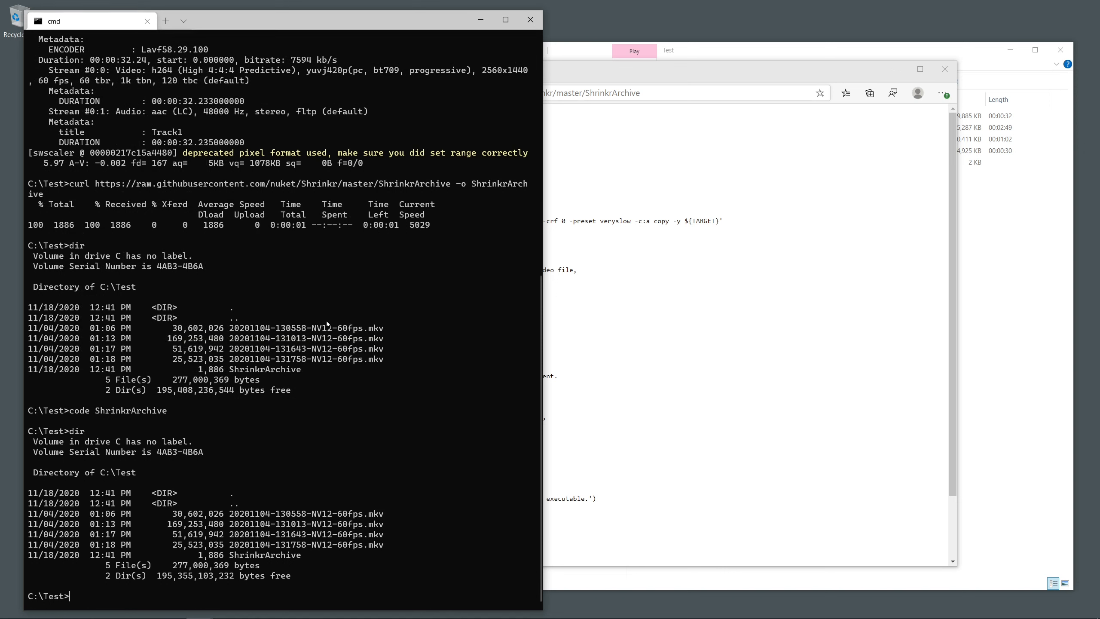
{"action": "type", "text": "scons -f Shrin"}
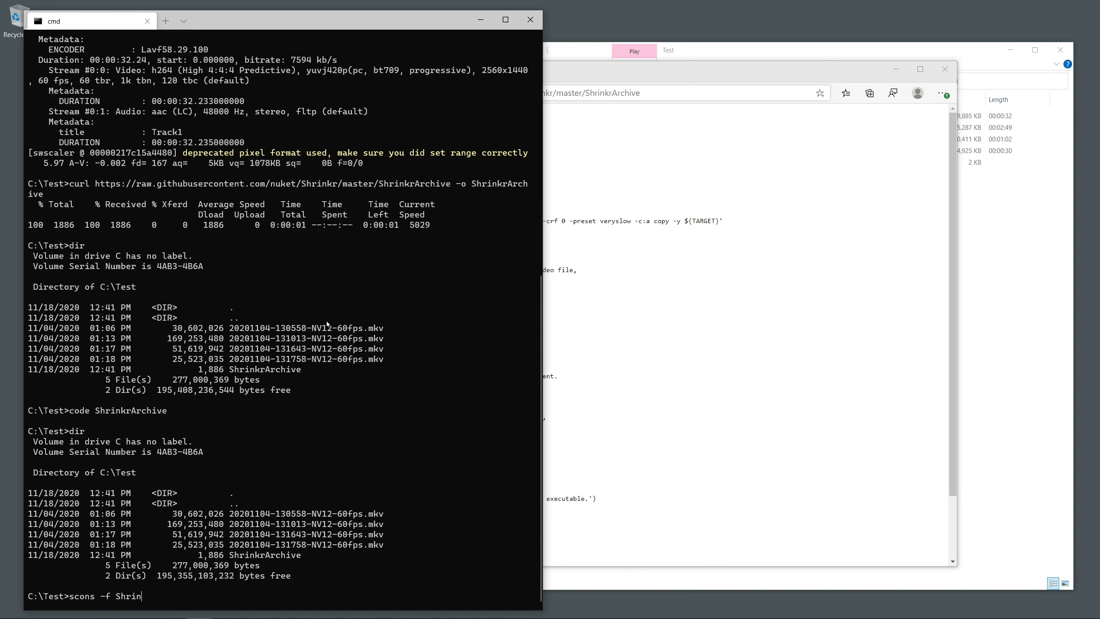
Step: Run scons -f ShrinkrArchive -k to build -archive.mkv copies of each video
{"action": "type", "text": "krArchive -k"}
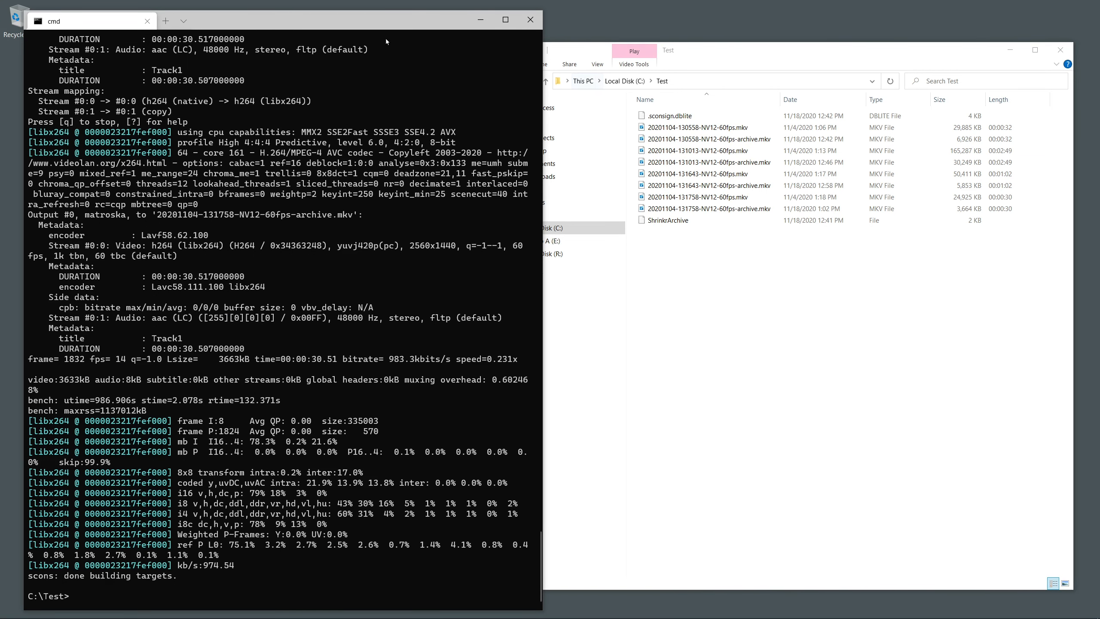
Step: List archive copies and all mkv files, comparing about 48 MB against 277 MB
{"action": "type", "text": "dir"}
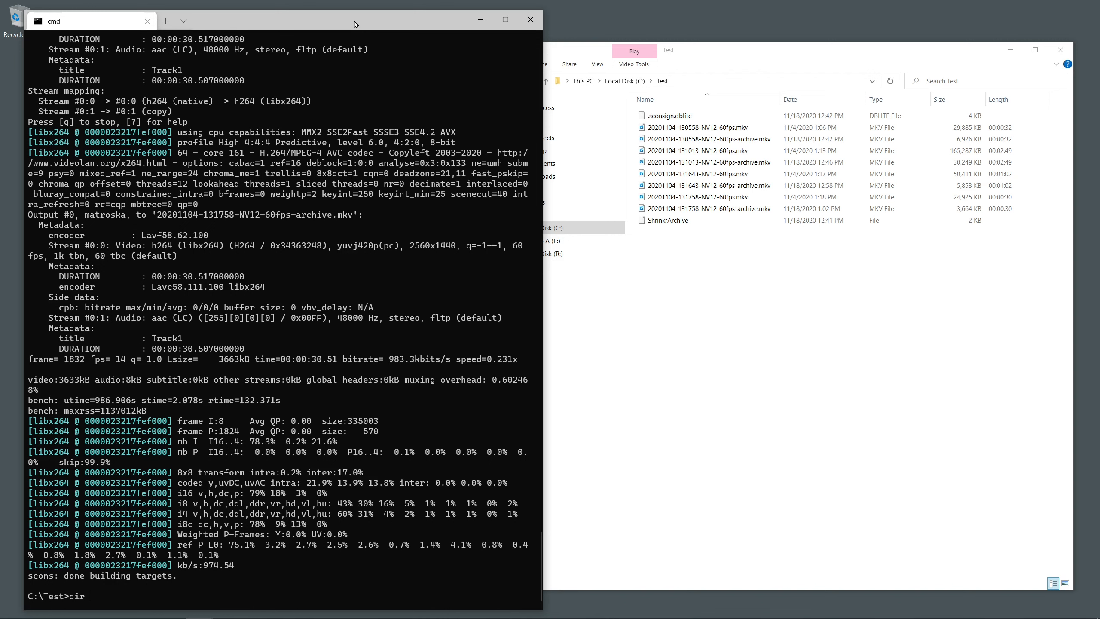
{"action": "type", "text": "*-archive.mk"}
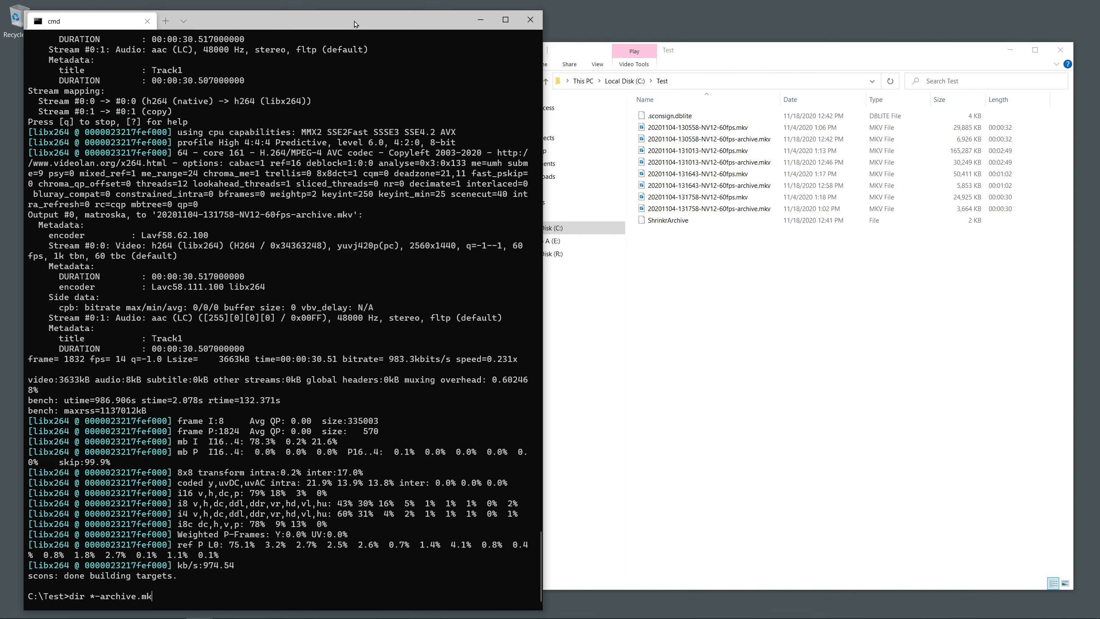
{"action": "key", "text": "Return"}
{"action": "type", "text": "dir *.mkv"}
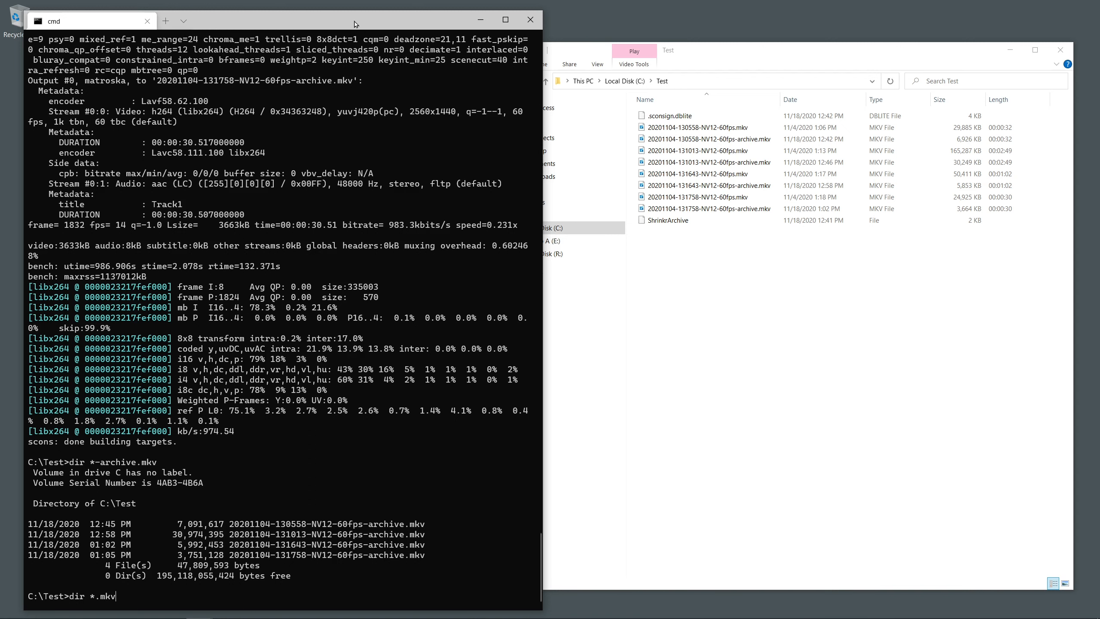
{"action": "key", "text": "Return"}
{"action": "type", "text": "scons -f ShrinkrArchive -k"}
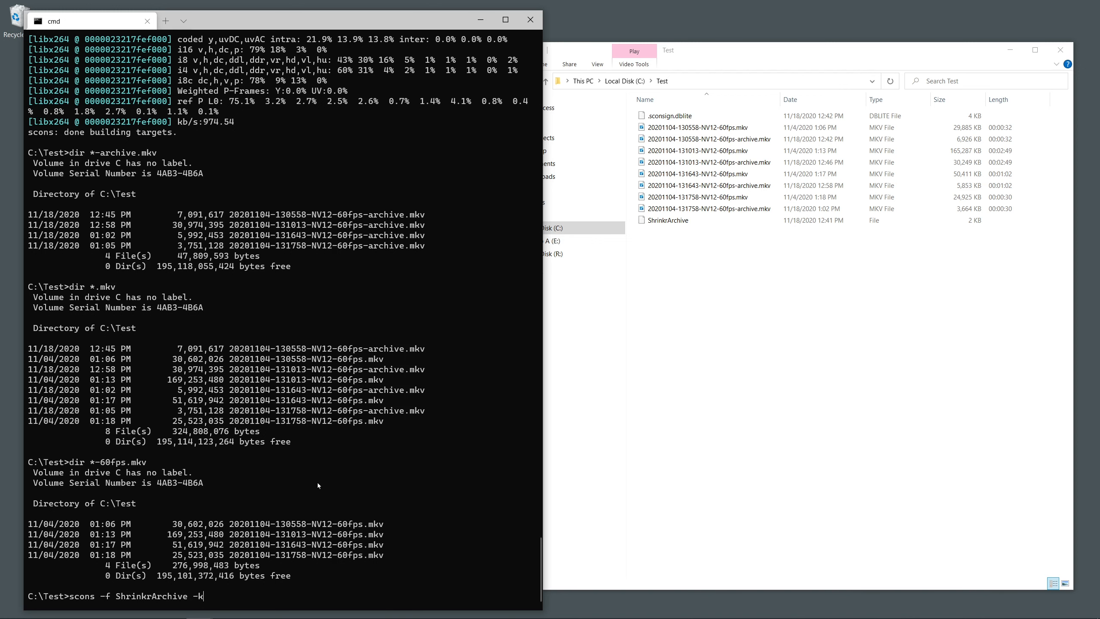
Step: Rerun the ShrinkrArchive build and confirm every target is up to date
{"action": "key", "text": "Return"}
{"action": "type", "text": "dir"}
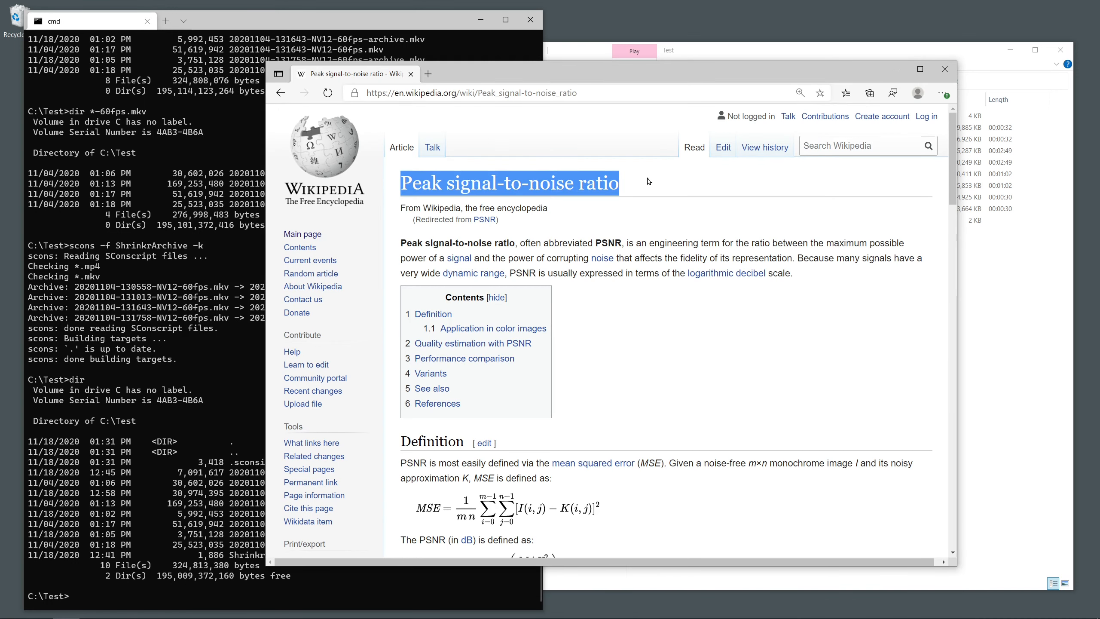
Step: Deselect the PSNR article title and scroll to its quality-estimation section
{"action": "left_click", "coordinate": [660, 371]}
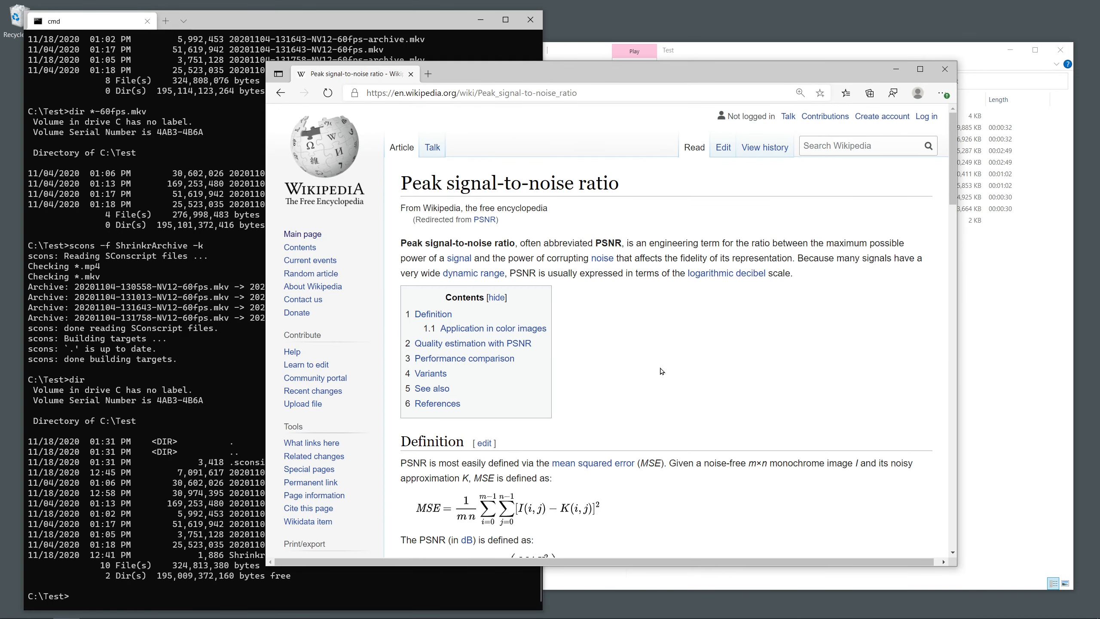
{"action": "scroll", "scroll_direction": "down", "scroll_amount": 3}
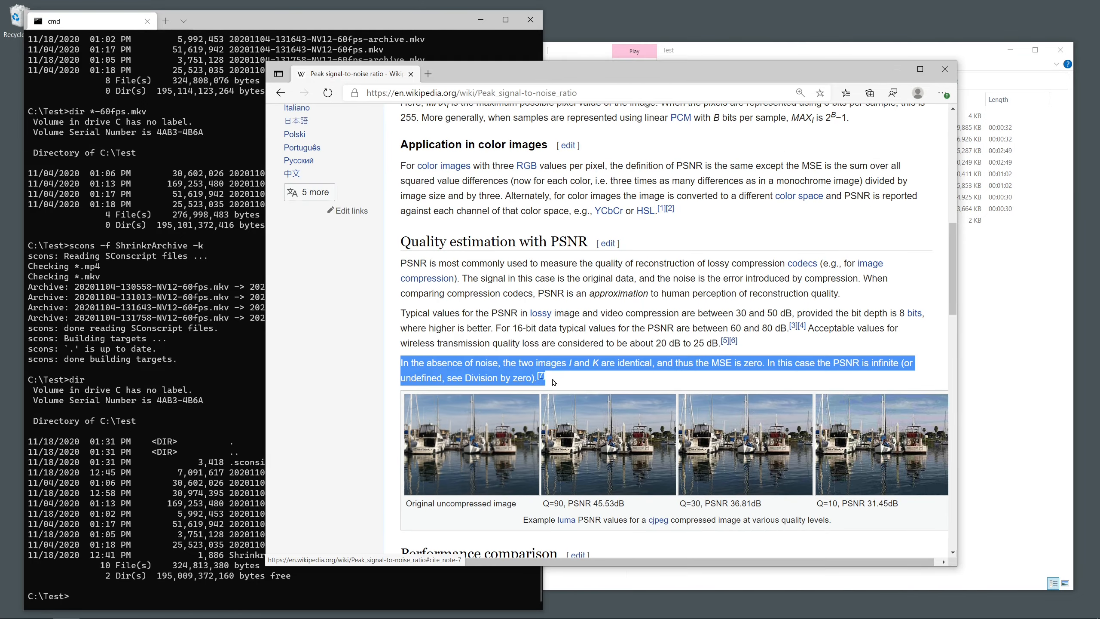
{"action": "mouse_move", "coordinate": [637, 390]}
{"action": "type", "text": "SSIM"}
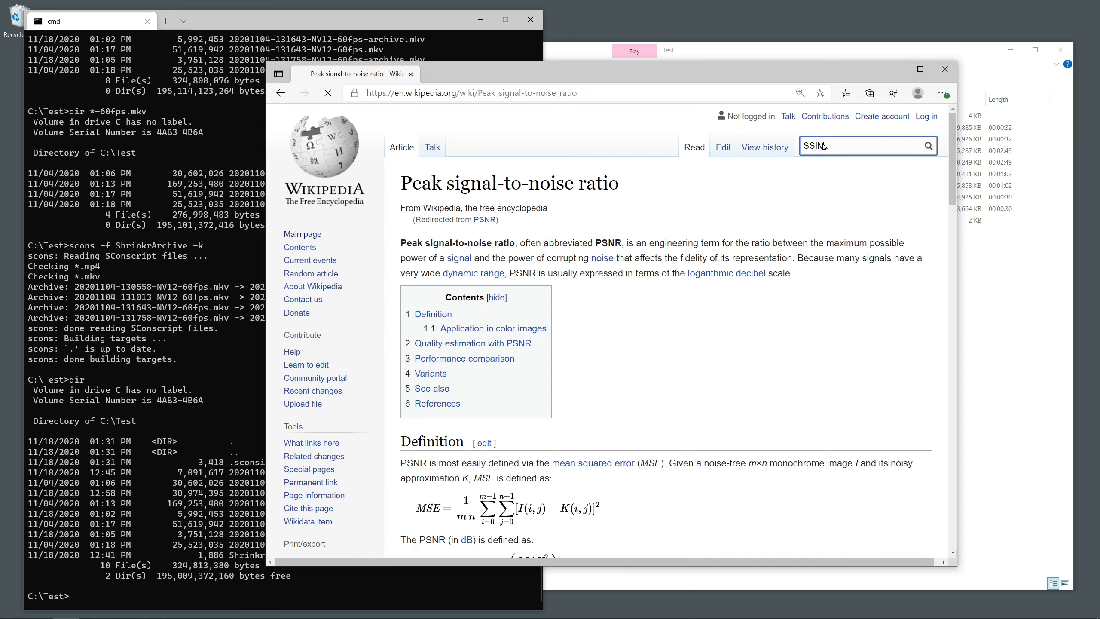
Step: Search for SSIM and scroll to the Application and Performance comparison sections
{"action": "key", "text": "Return"}
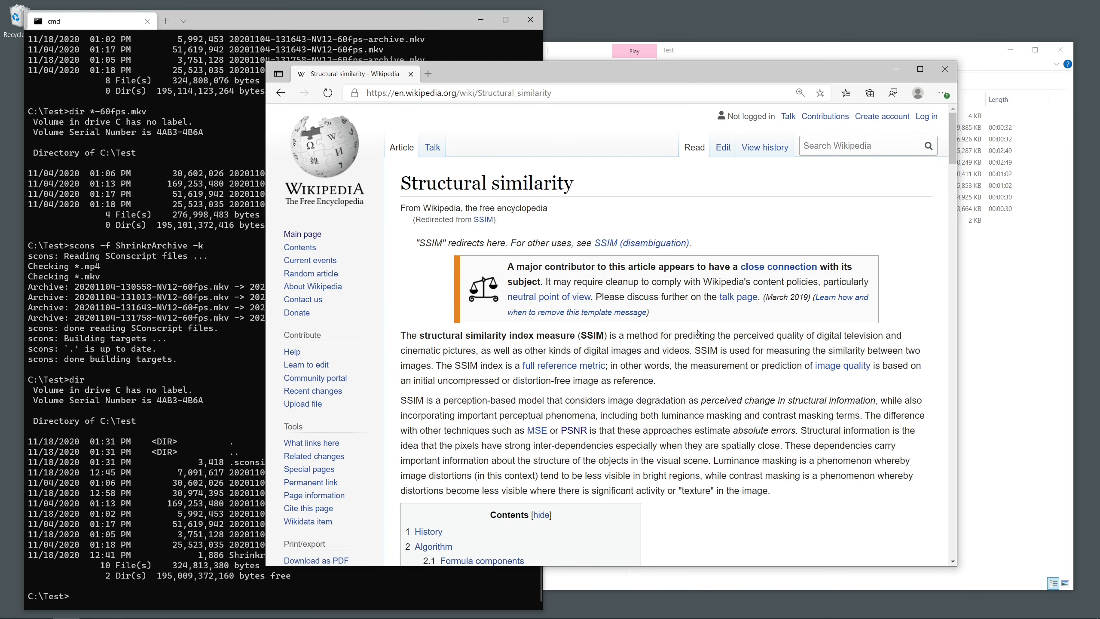
{"action": "scroll", "scroll_direction": "down", "scroll_amount": 3}
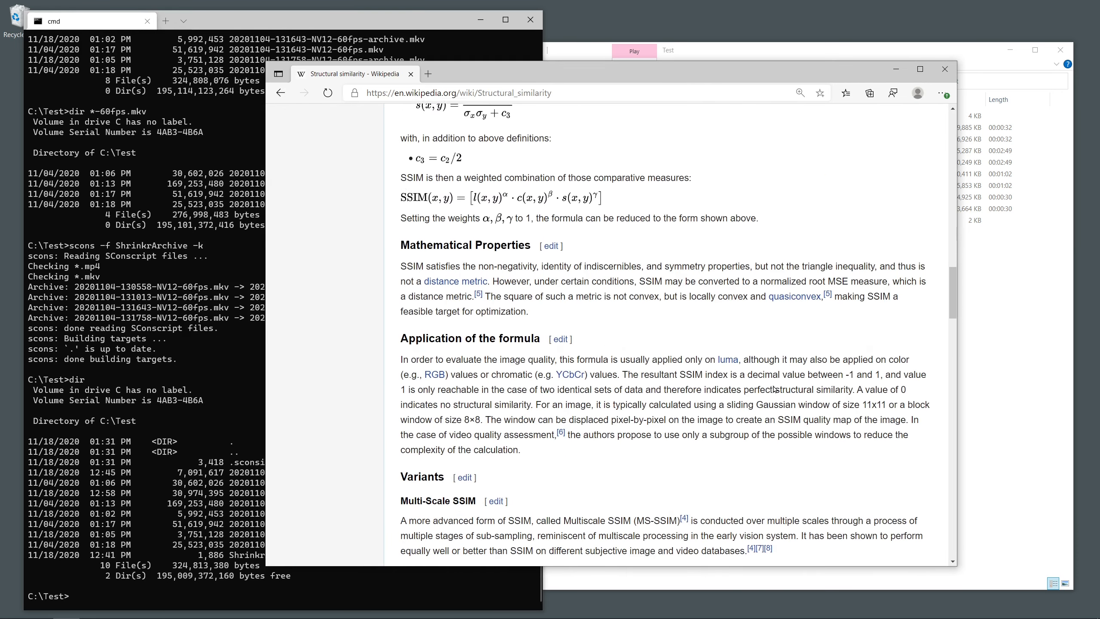
{"action": "scroll", "scroll_direction": "down", "scroll_amount": 3}
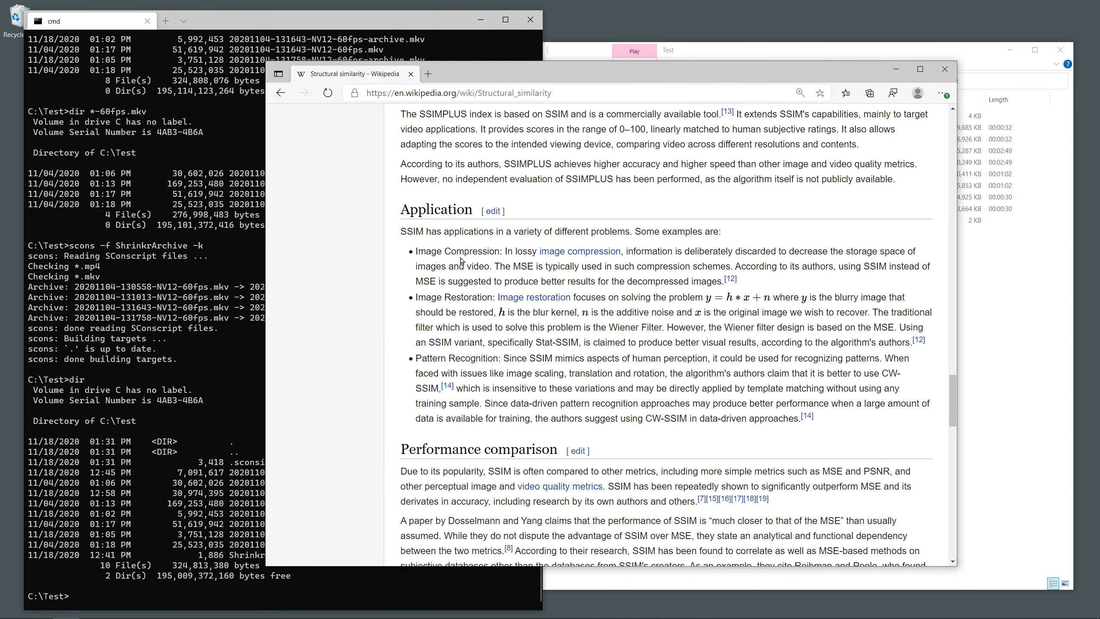